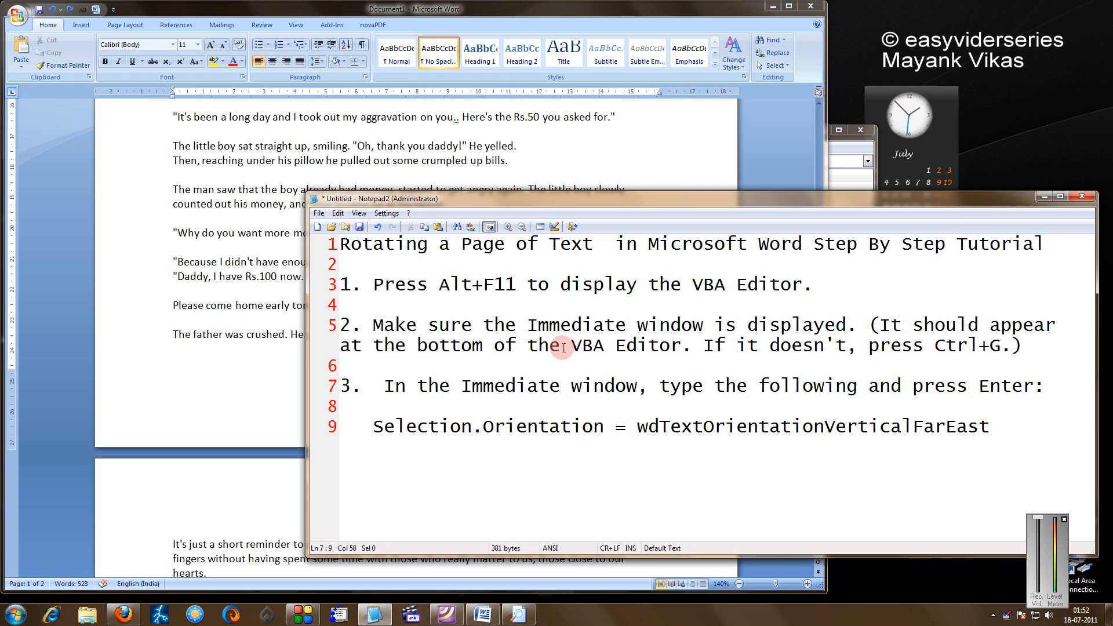
mouse_move(658, 250)
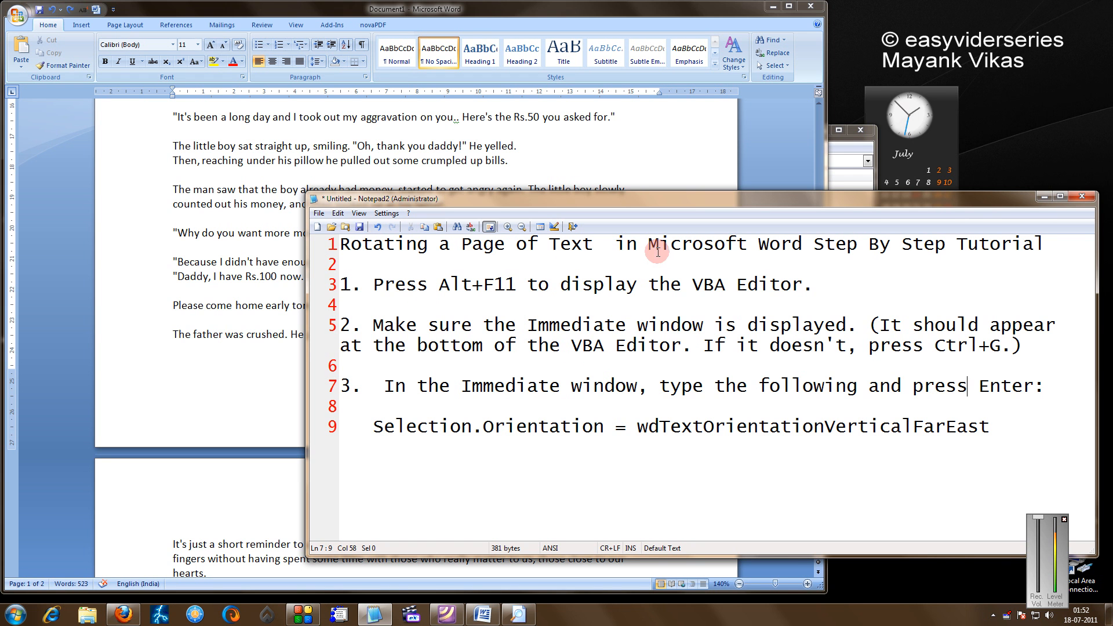
mouse_move(245, 186)
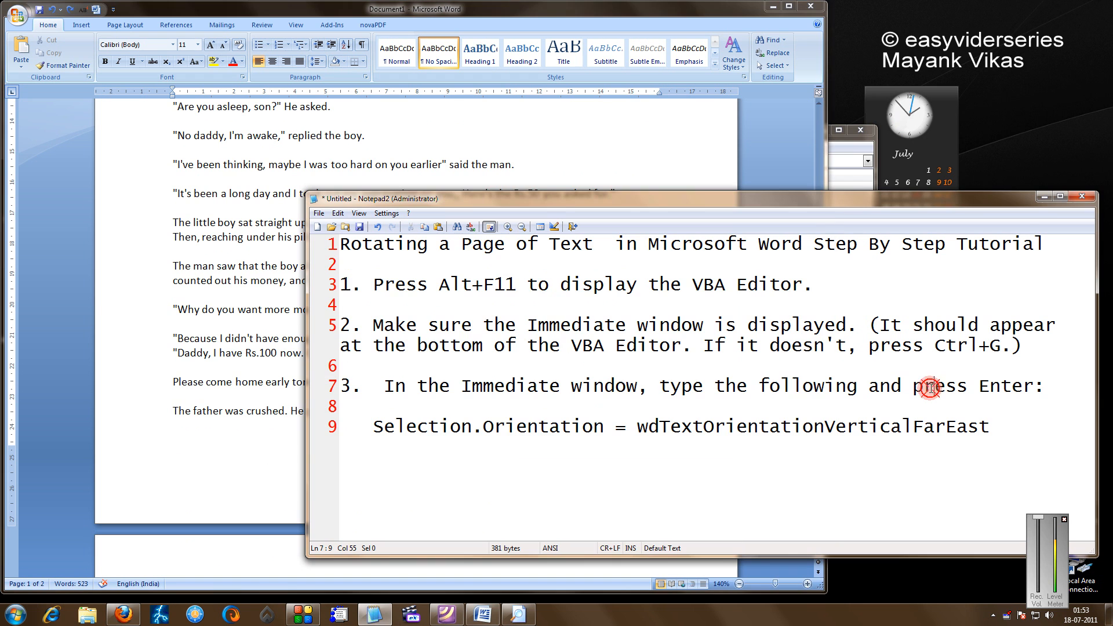
mouse_move(421, 284)
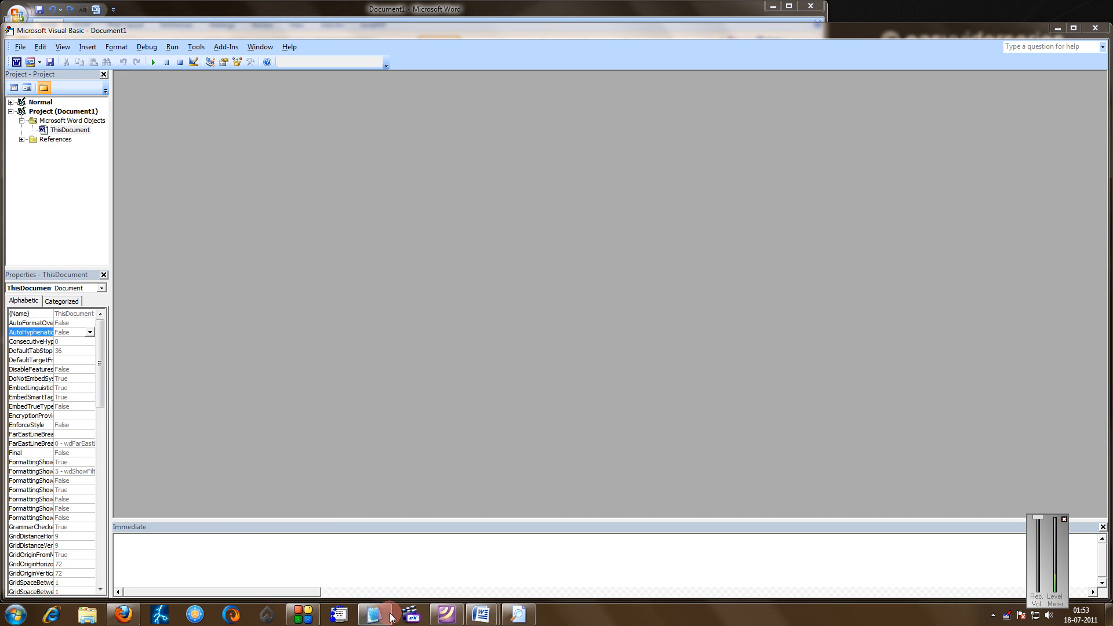
- Copy the Selection.Orientation vertical text command line from the Notepad2 notes
left_click(373, 613)
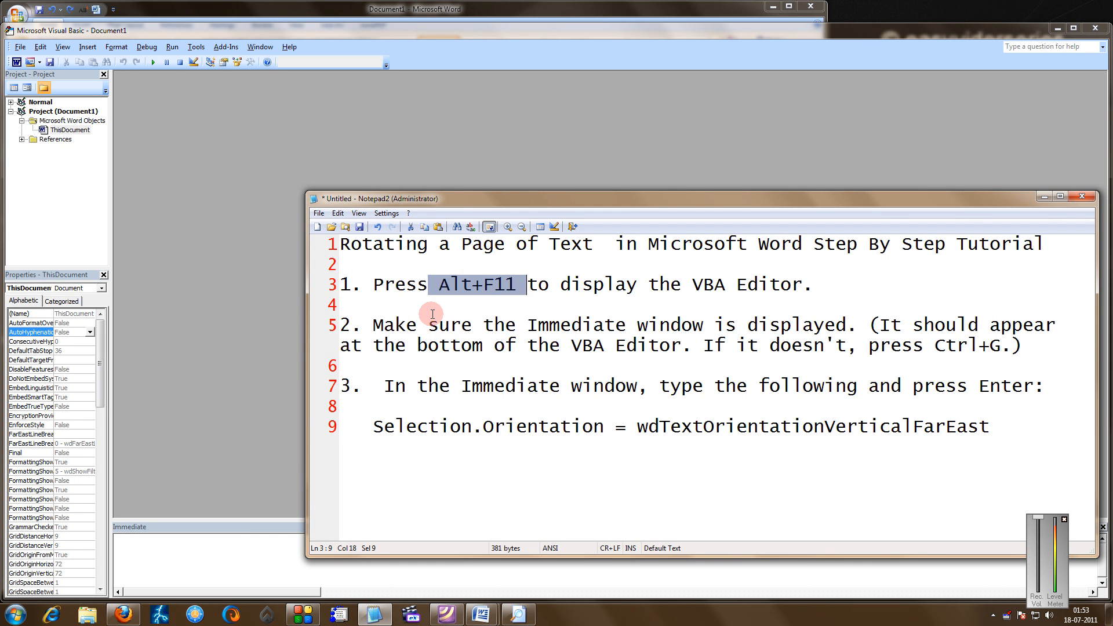
mouse_move(399, 338)
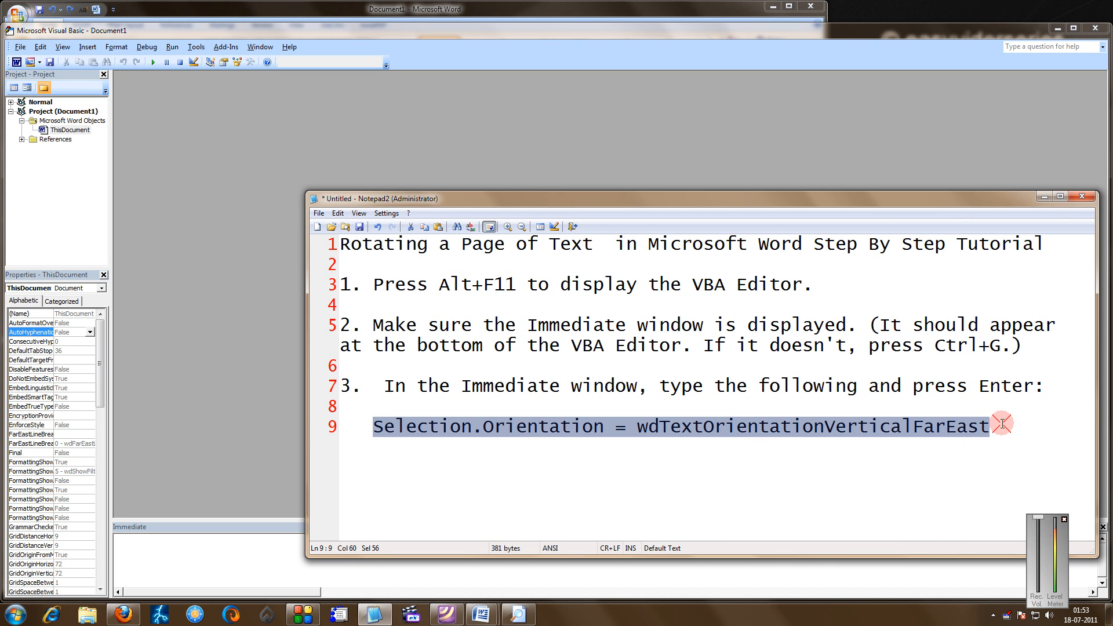
right_click(717, 426)
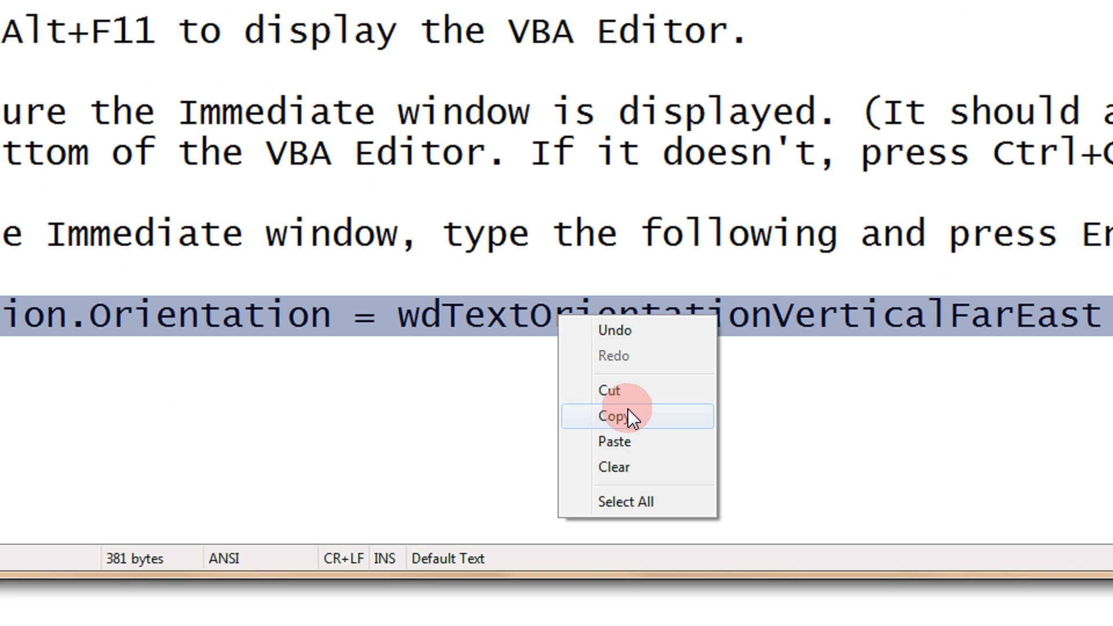
left_click(625, 415)
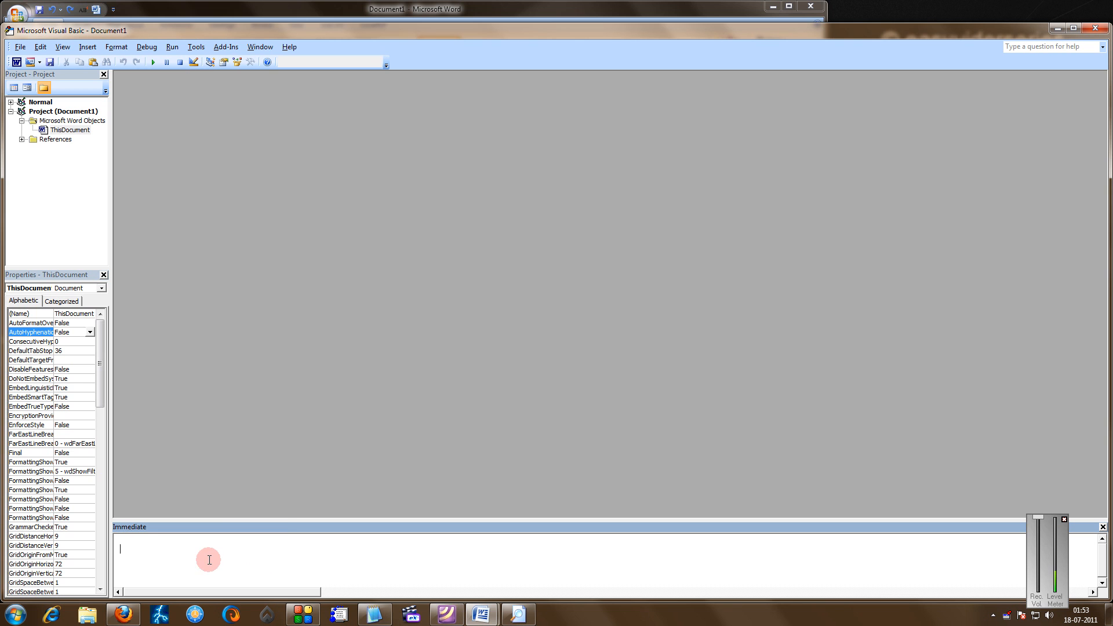
- Paste the copied Selection.Orientation vertical Far East command into the Immediate window
right_click(209, 560)
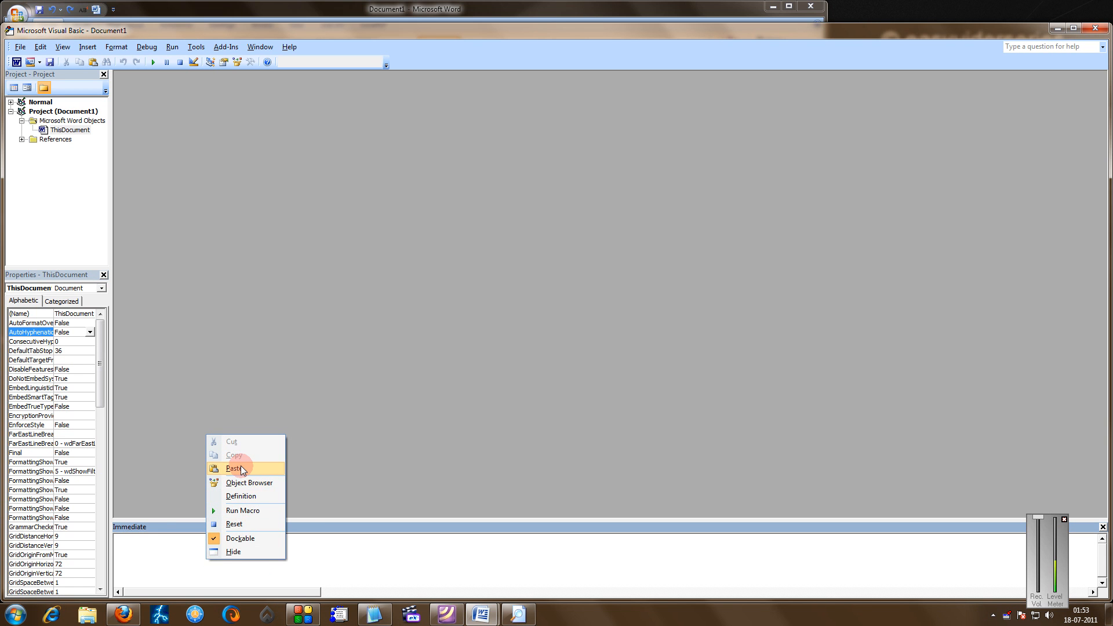
left_click(234, 468)
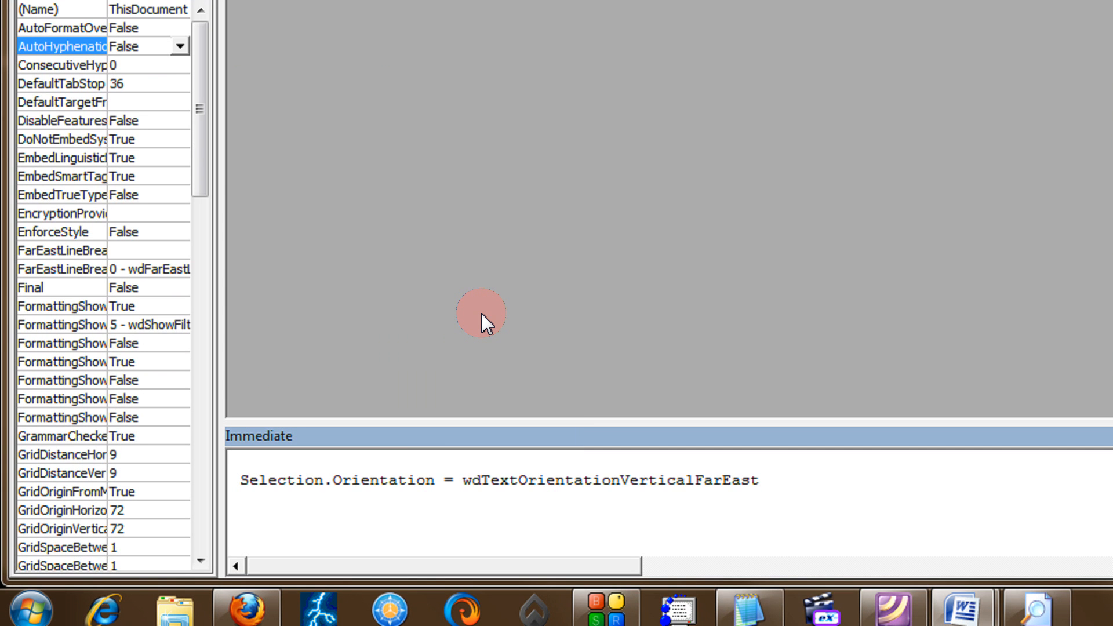